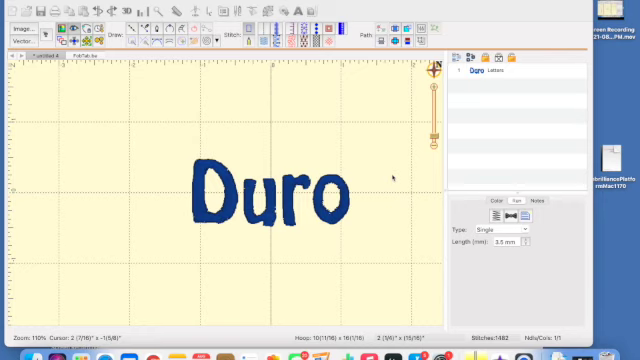
pyautogui.moveTo(205, 213)
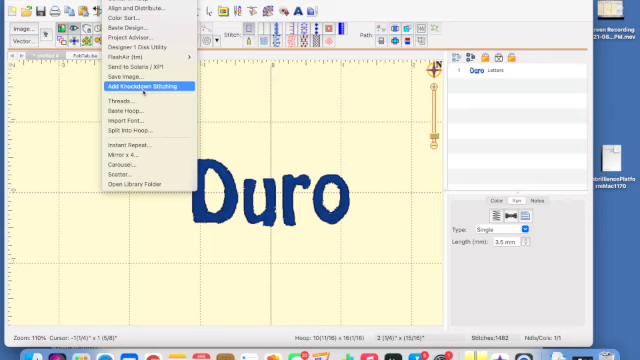
# - Add knockdown stitching around the Duro lettering using the default Inflate settings
pyautogui.click(143, 91)
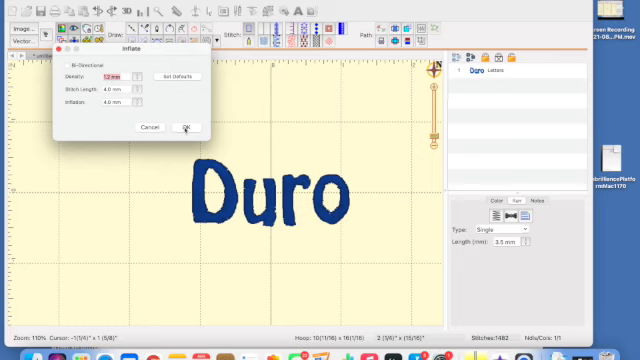
pyautogui.click(187, 126)
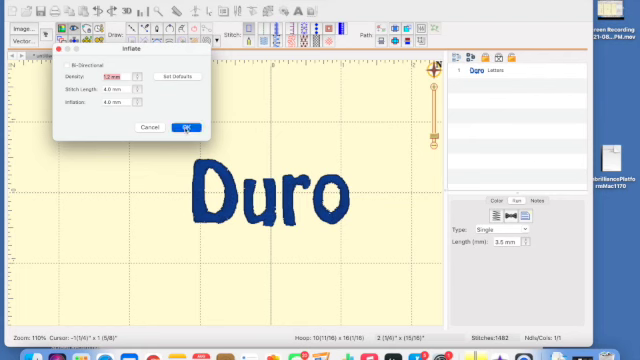
pyautogui.click(189, 127)
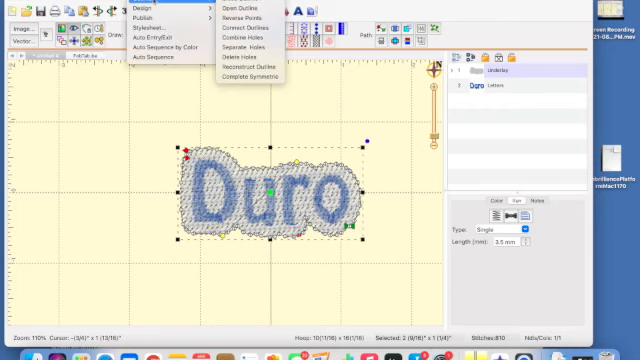
# - Dismiss the Path menu and bring up the FobTab.be design
pyautogui.click(300, 70)
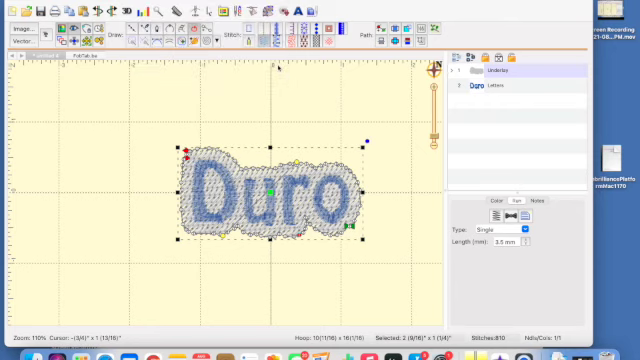
pyautogui.click(510, 78)
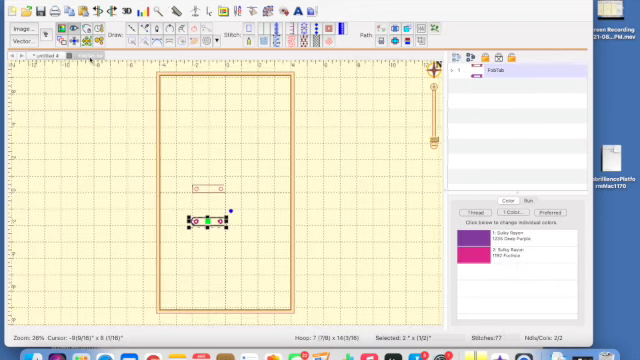
pyautogui.moveTo(245, 245)
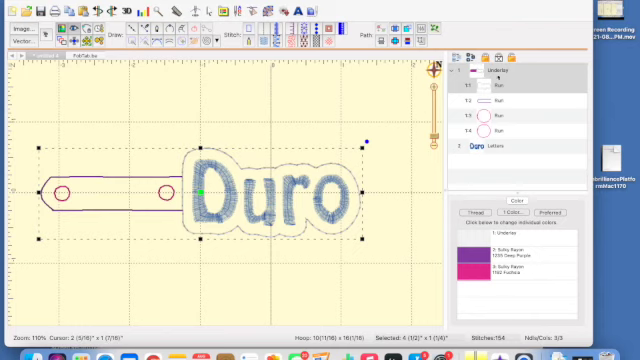
# - Turn on Tie at entry for the outline run around Duro
pyautogui.click(490, 73)
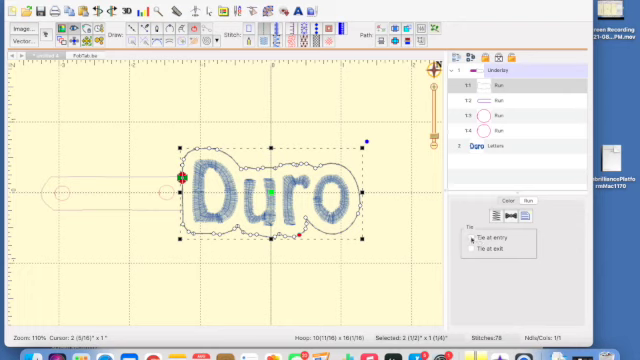
pyautogui.click(475, 238)
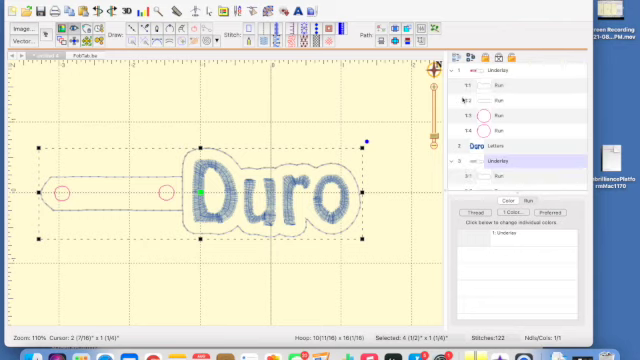
# - Expand the duplicated Underlay group 3 to inspect its runs, then collapse it
pyautogui.scroll(-3)
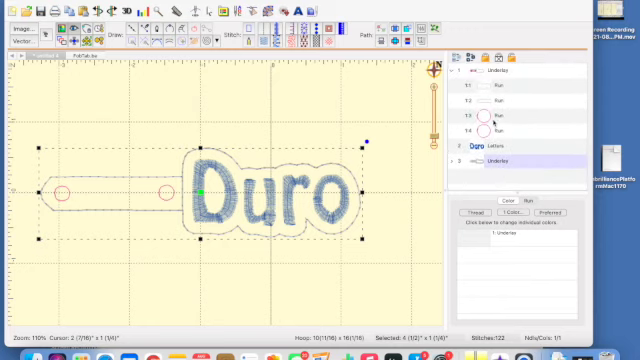
pyautogui.click(490, 128)
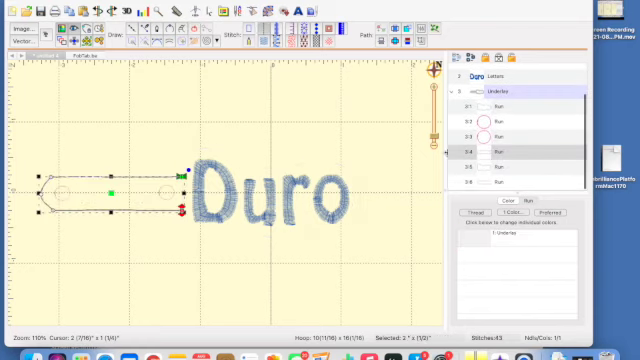
pyautogui.click(510, 150)
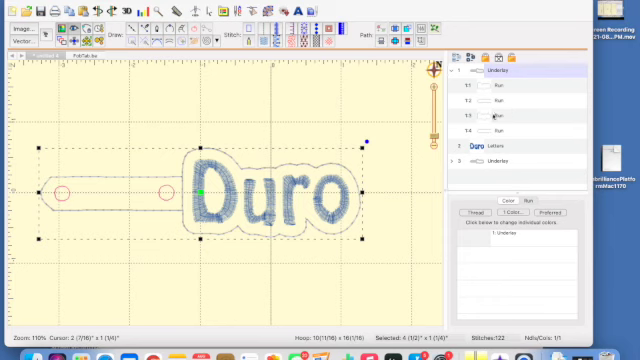
# - Apply a dark Sulky Rayon thread to the runs in Underlay group 1
pyautogui.click(490, 103)
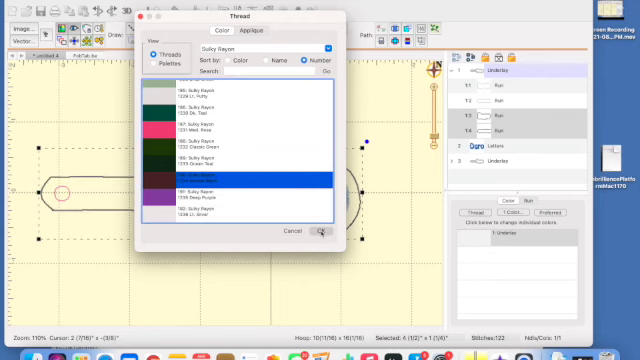
pyautogui.click(320, 230)
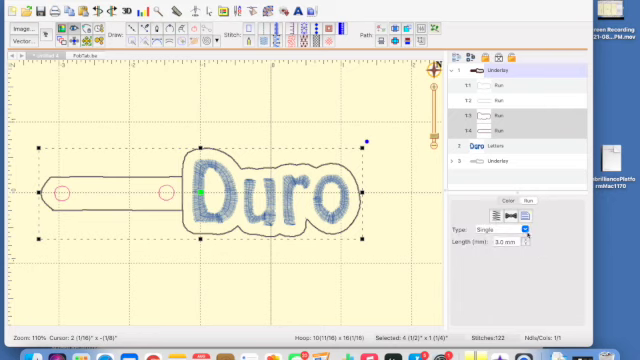
pyautogui.click(505, 228)
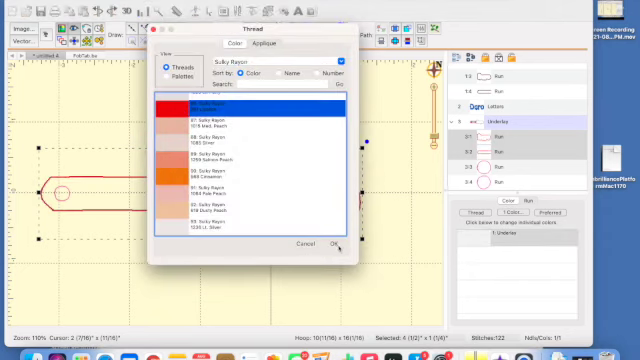
# - Color the third underlay group's runs red Lipstick Sulky Rayon from the palette
pyautogui.click(337, 245)
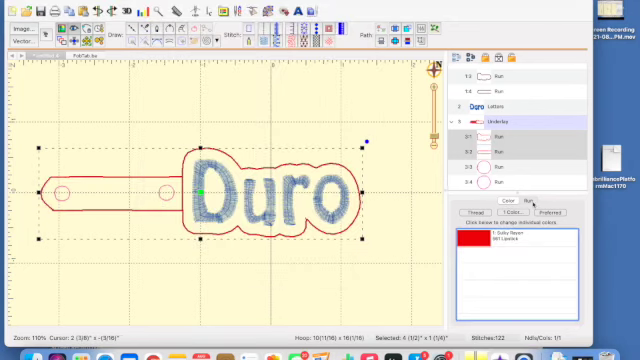
pyautogui.click(531, 217)
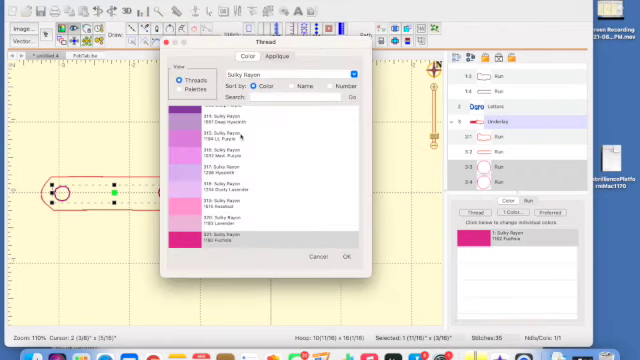
pyautogui.click(177, 79)
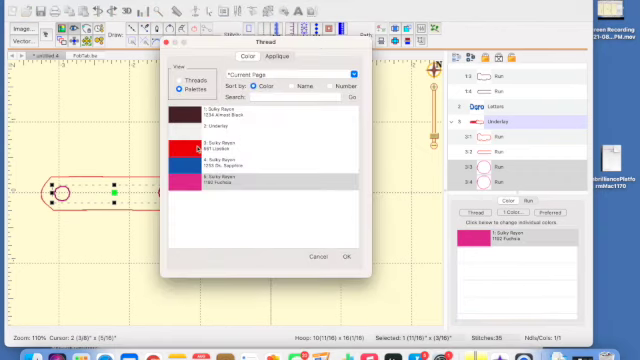
pyautogui.click(349, 257)
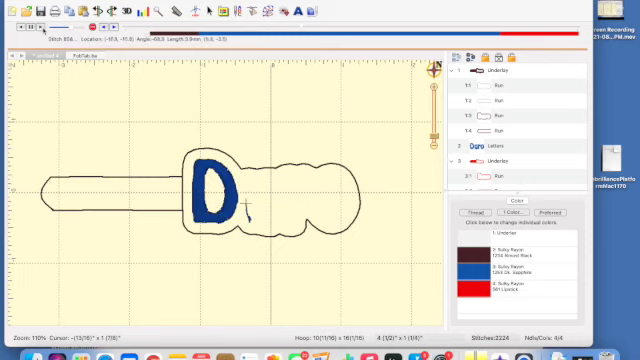
# - Play the stitch simulator to watch the Duro letters sew out in blue
pyautogui.write('u')
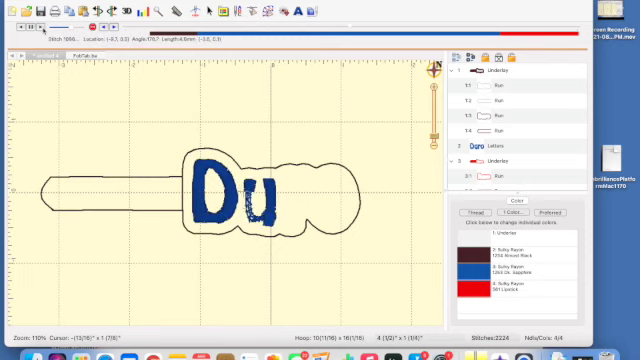
pyautogui.write('ro')
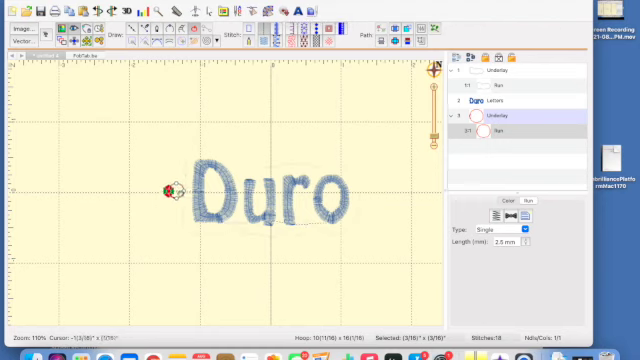
# - Drag the resize handle to enlarge the grommet circle at the outline's left end
pyautogui.click(175, 195)
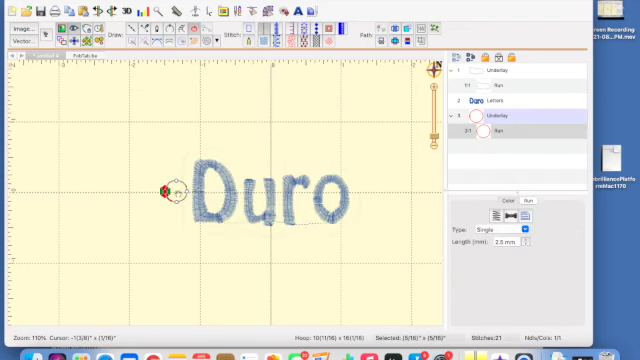
pyautogui.click(170, 191)
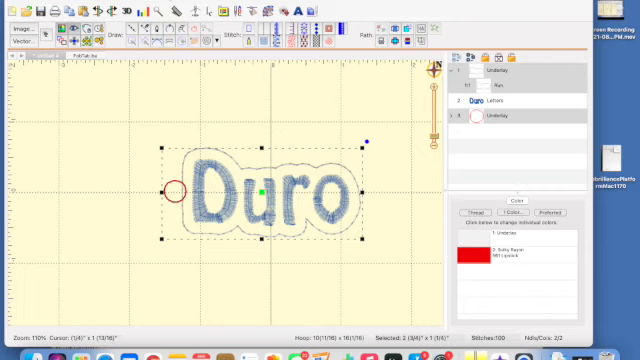
# - Combine the circle and Duro outline into one object colored red Lipstick
pyautogui.click(142, 12)
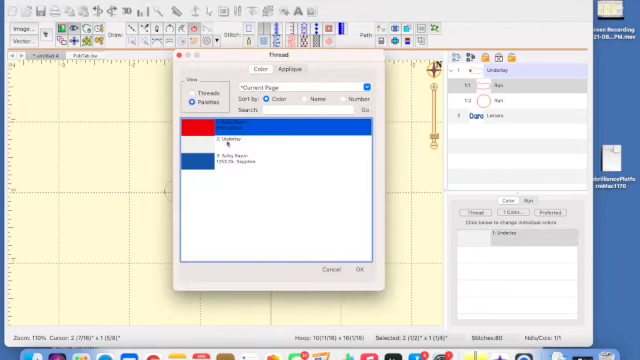
pyautogui.click(363, 270)
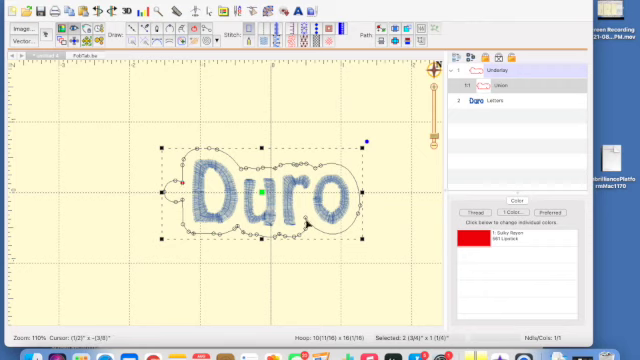
pyautogui.moveTo(307, 224)
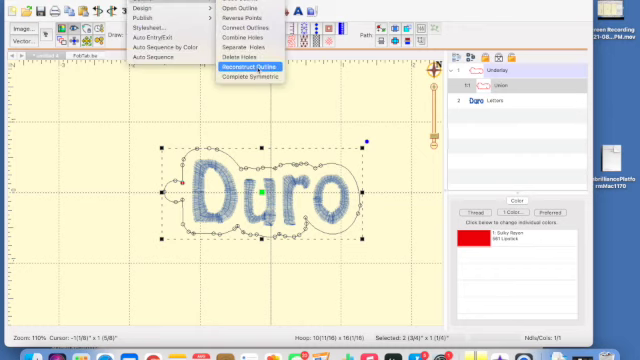
# - Apply Reconstruct Outline to the merged circle-and-outline shape
pyautogui.click(249, 68)
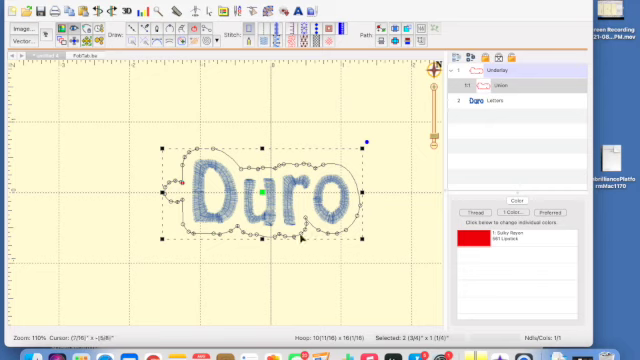
pyautogui.moveTo(249, 110)
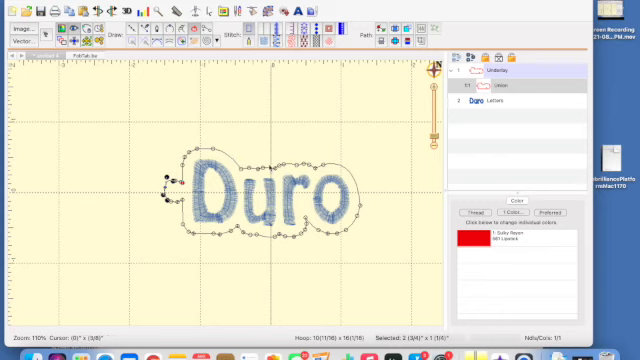
pyautogui.moveTo(312, 222)
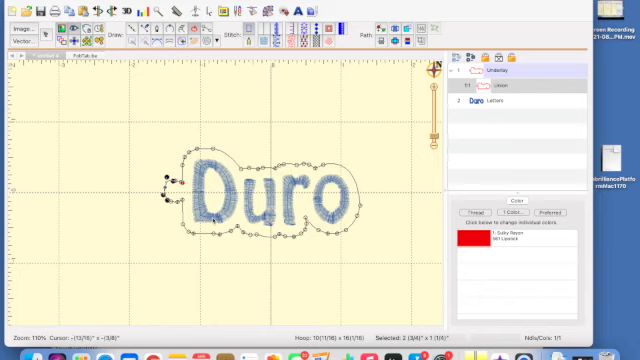
pyautogui.moveTo(278, 75)
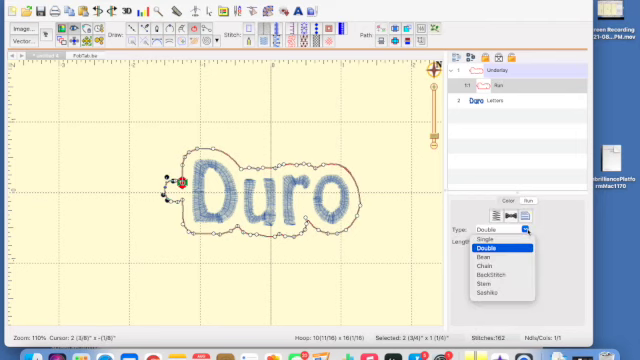
# - Switch the merged 'Duro' outline run to single stitching
pyautogui.click(488, 241)
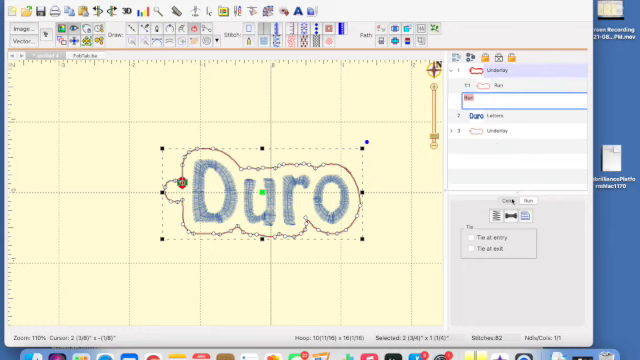
# - Change the outline run's thread to a new Sulky Rayon colour
pyautogui.click(476, 234)
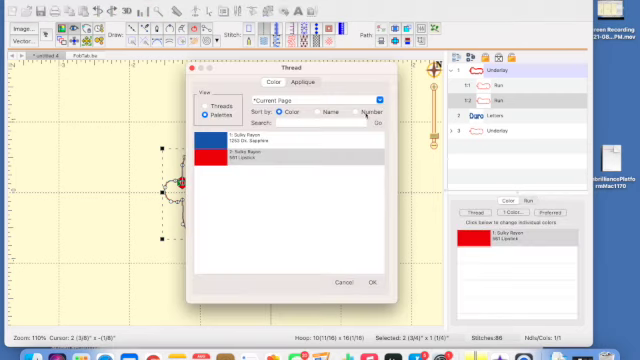
pyautogui.click(210, 103)
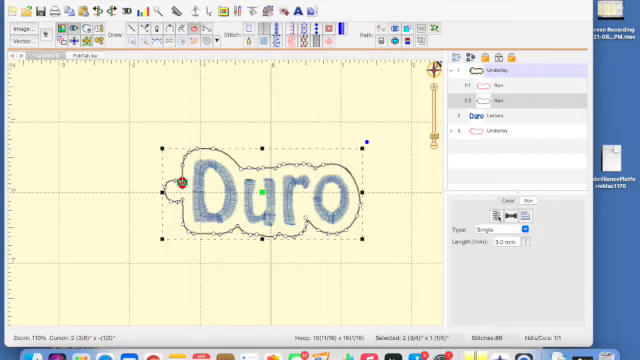
pyautogui.click(521, 228)
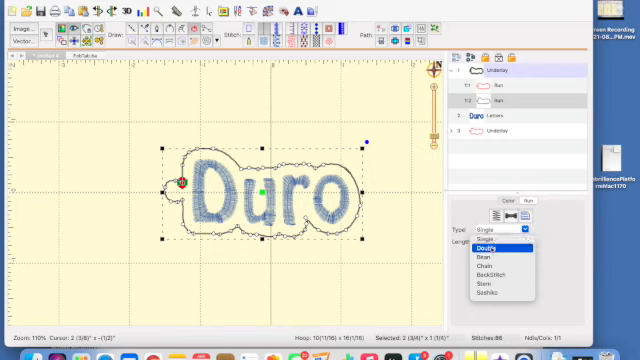